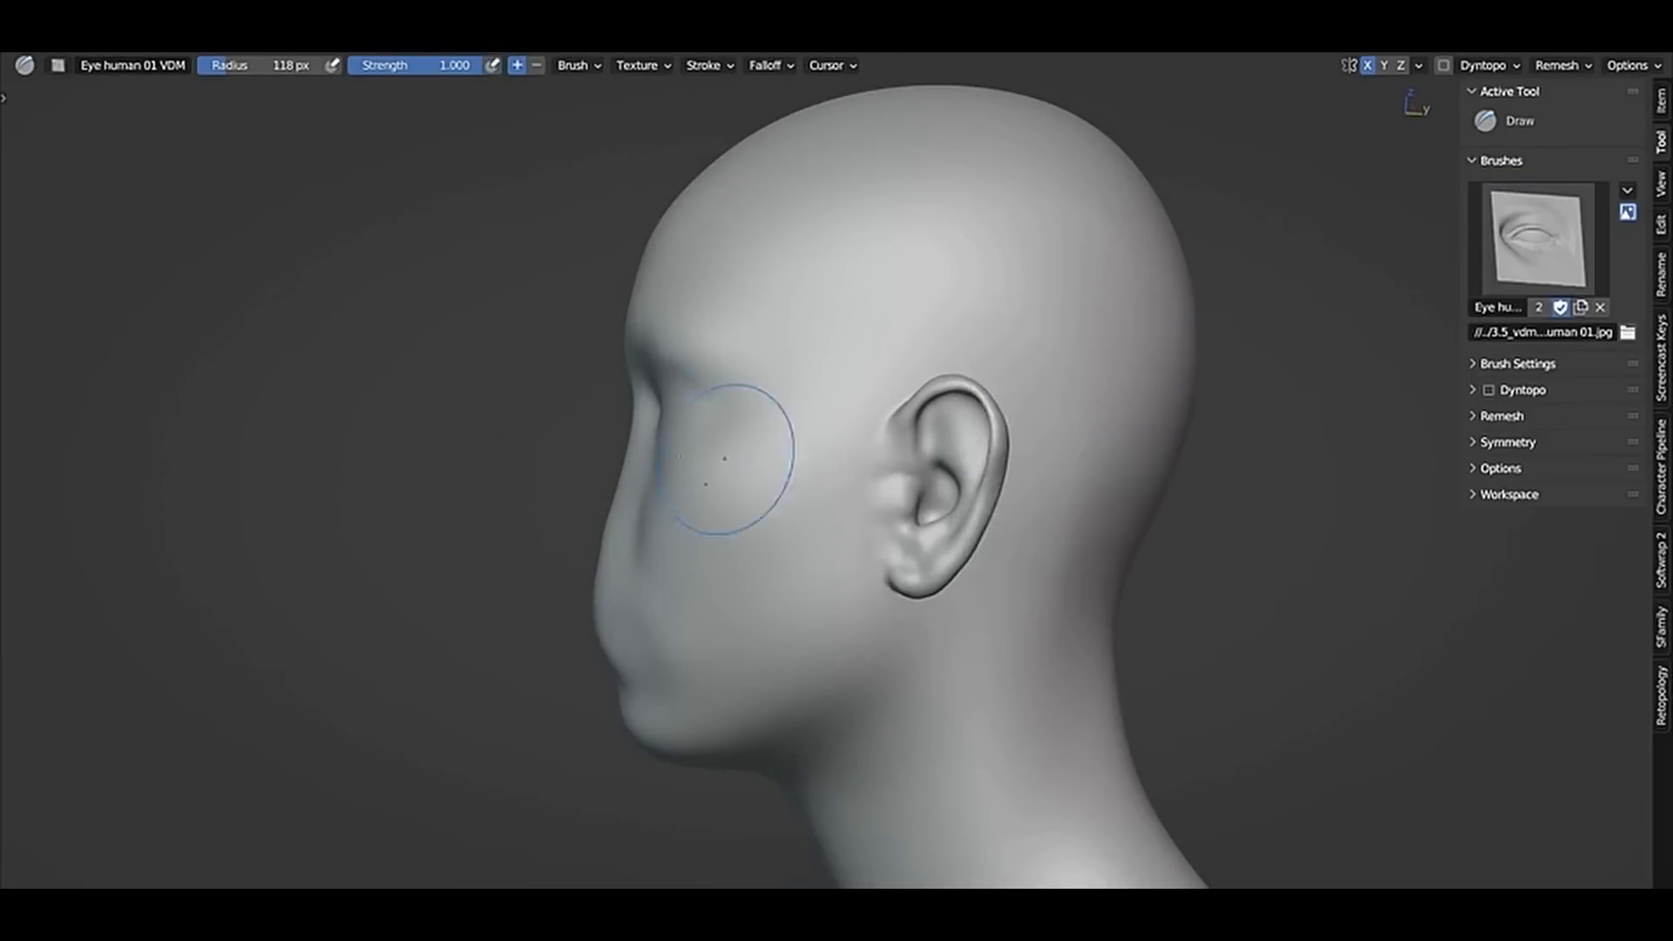
Pick the Eye human 01 vector displacement brush from the facial-feature brush library.
click(1534, 240)
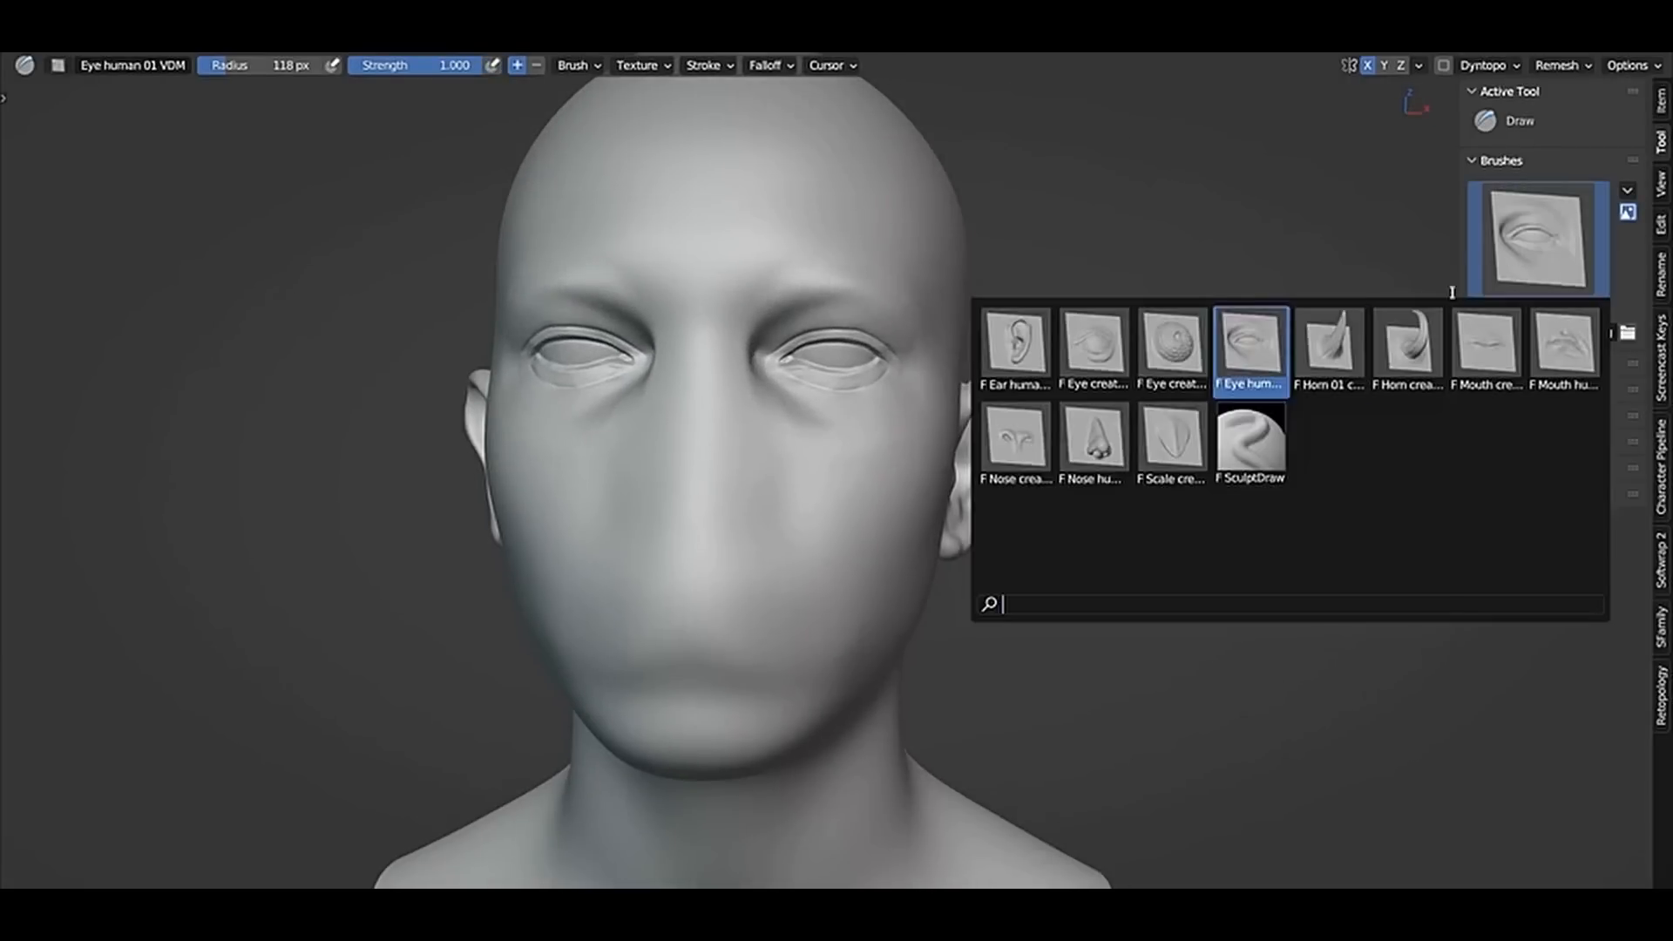
click(1091, 441)
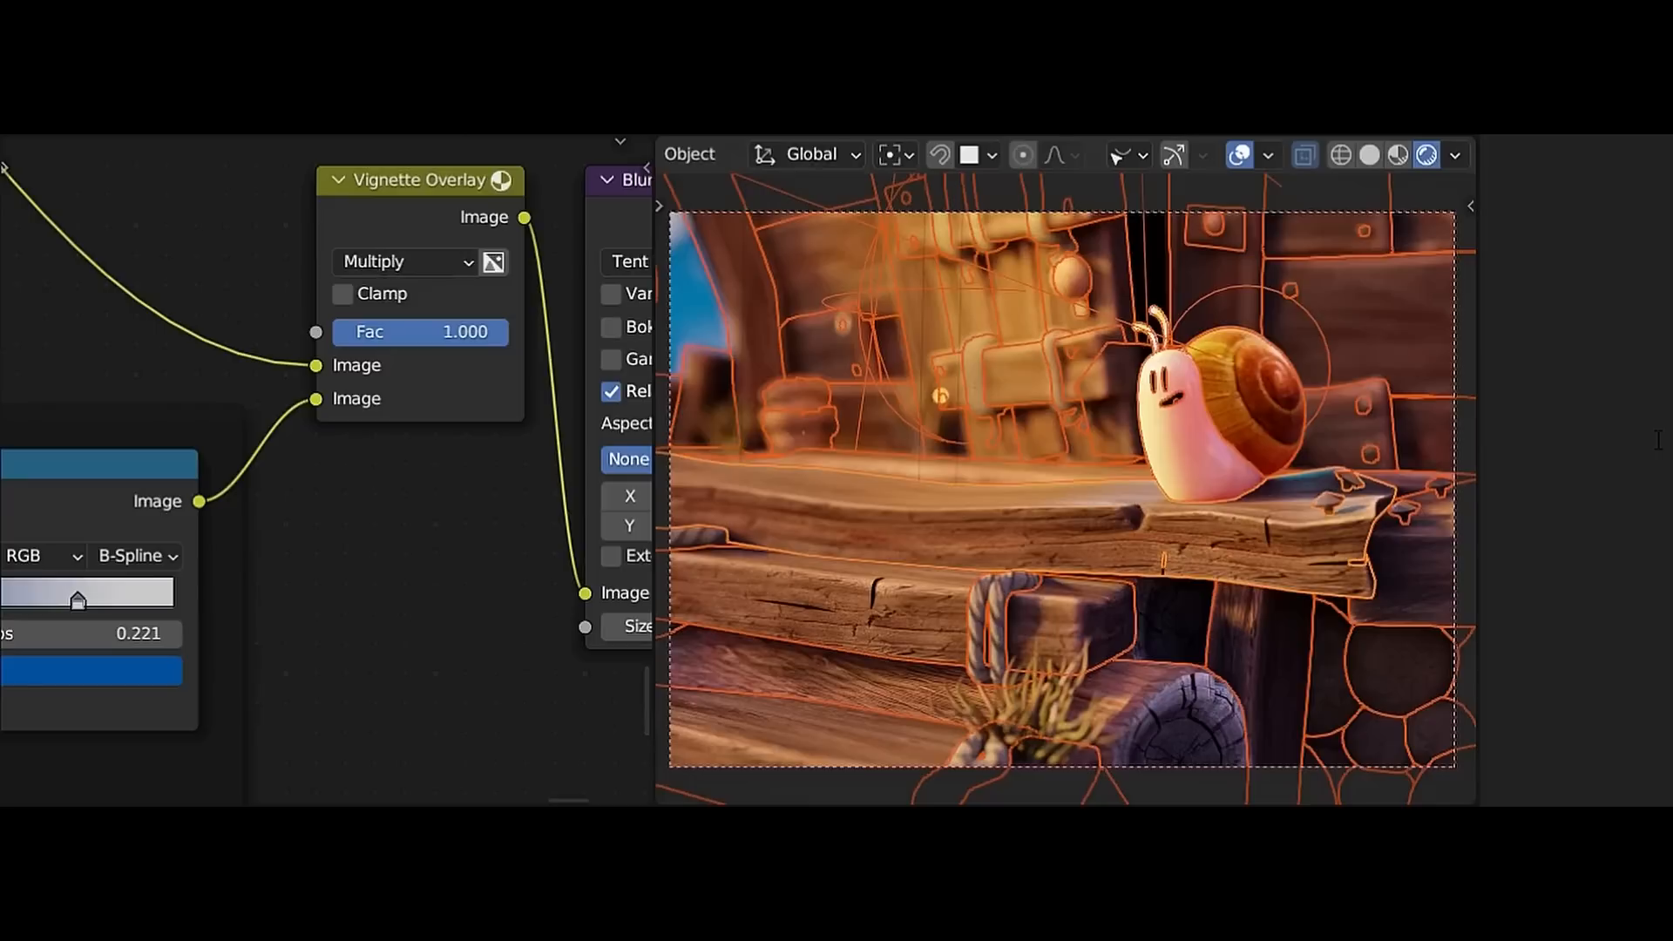
Set the viewport shading Compositor option to Camera so the vignette shows live.
click(1453, 156)
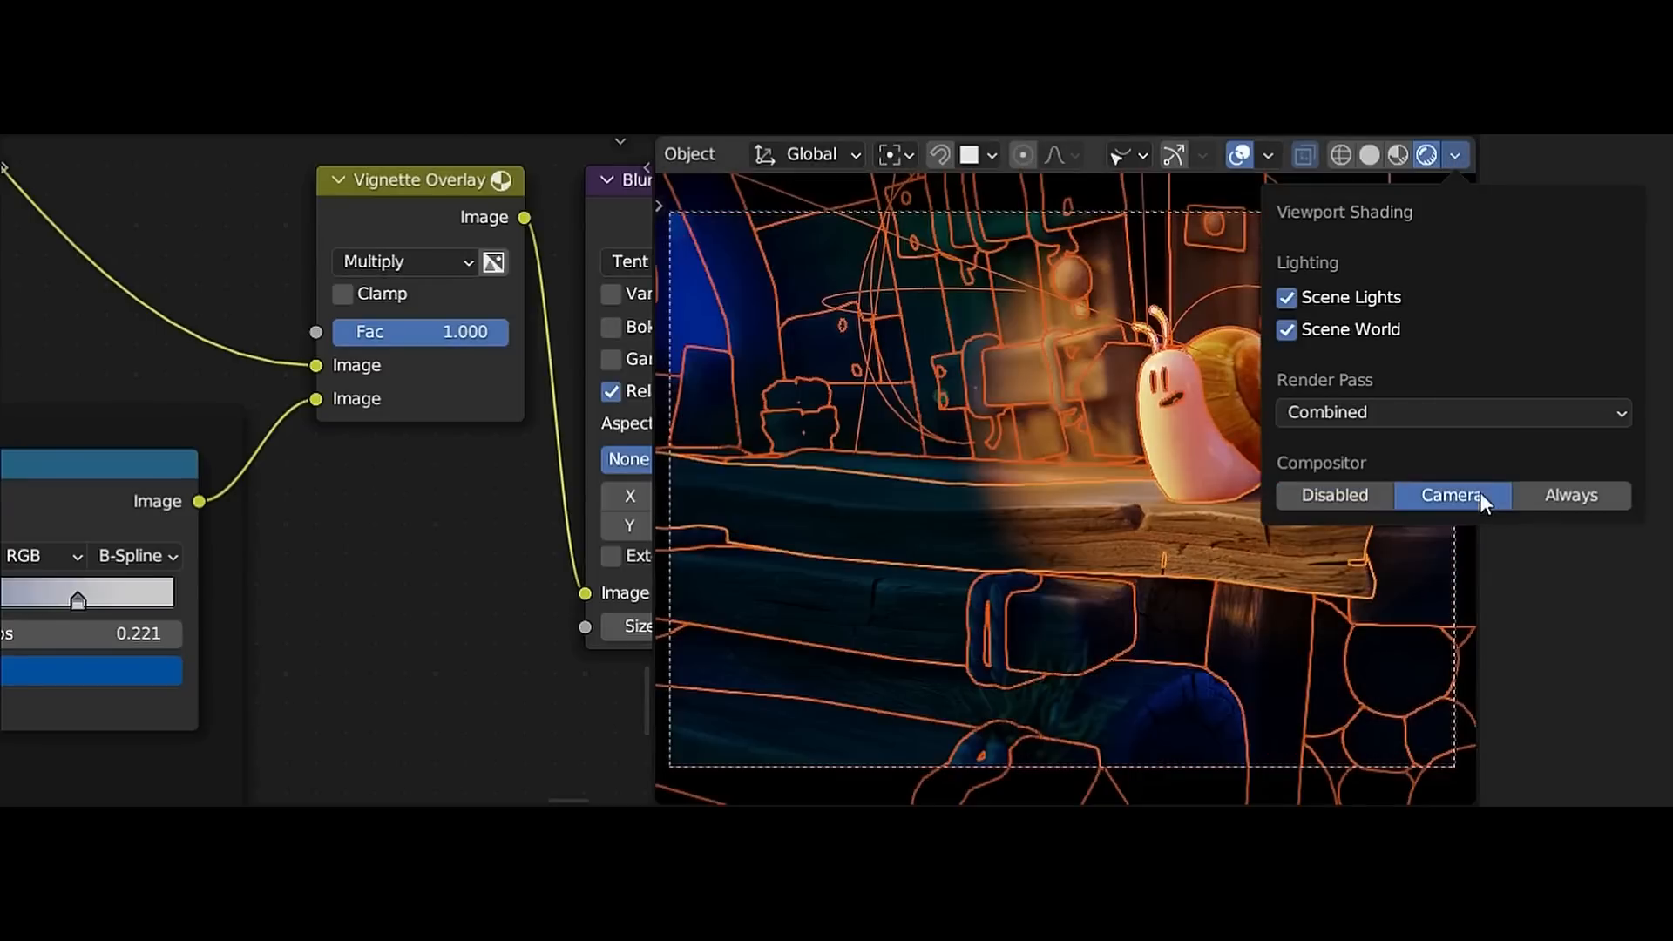